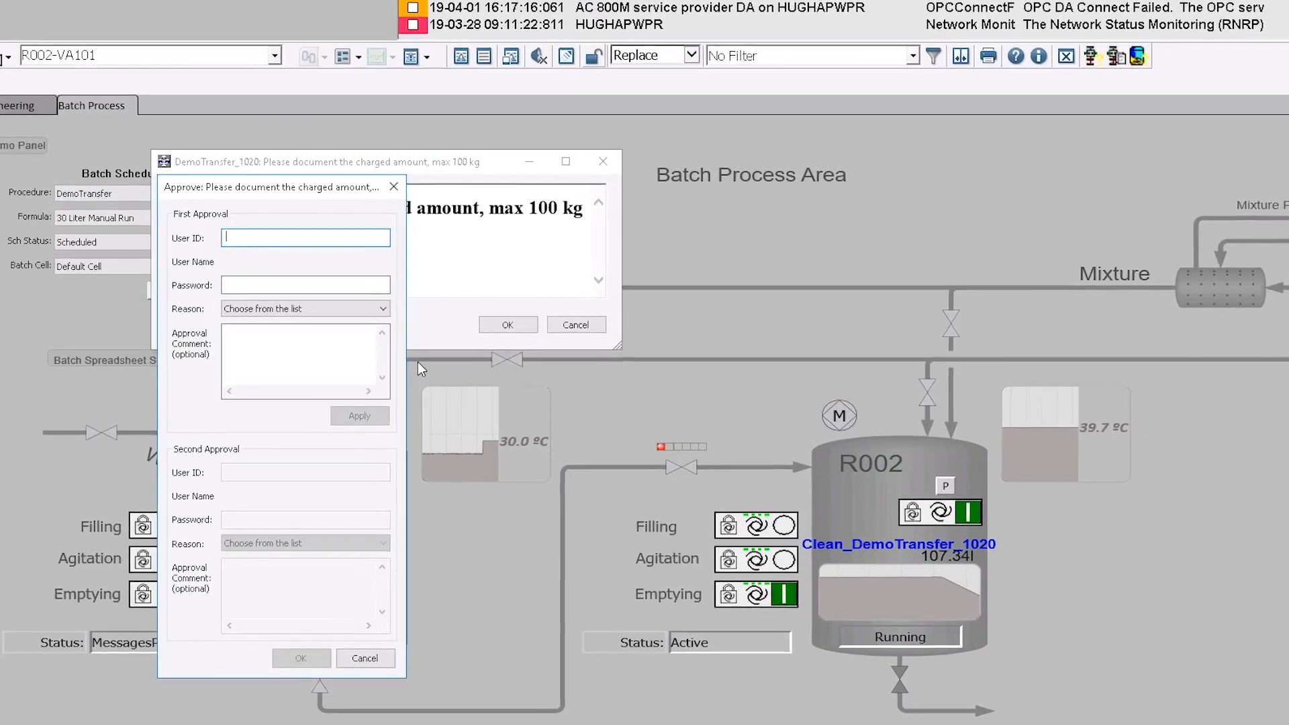
Step: Enter user ID 800xAService and show the Filling operation's step chart for DemoTransfer_1021
text(800xAService)
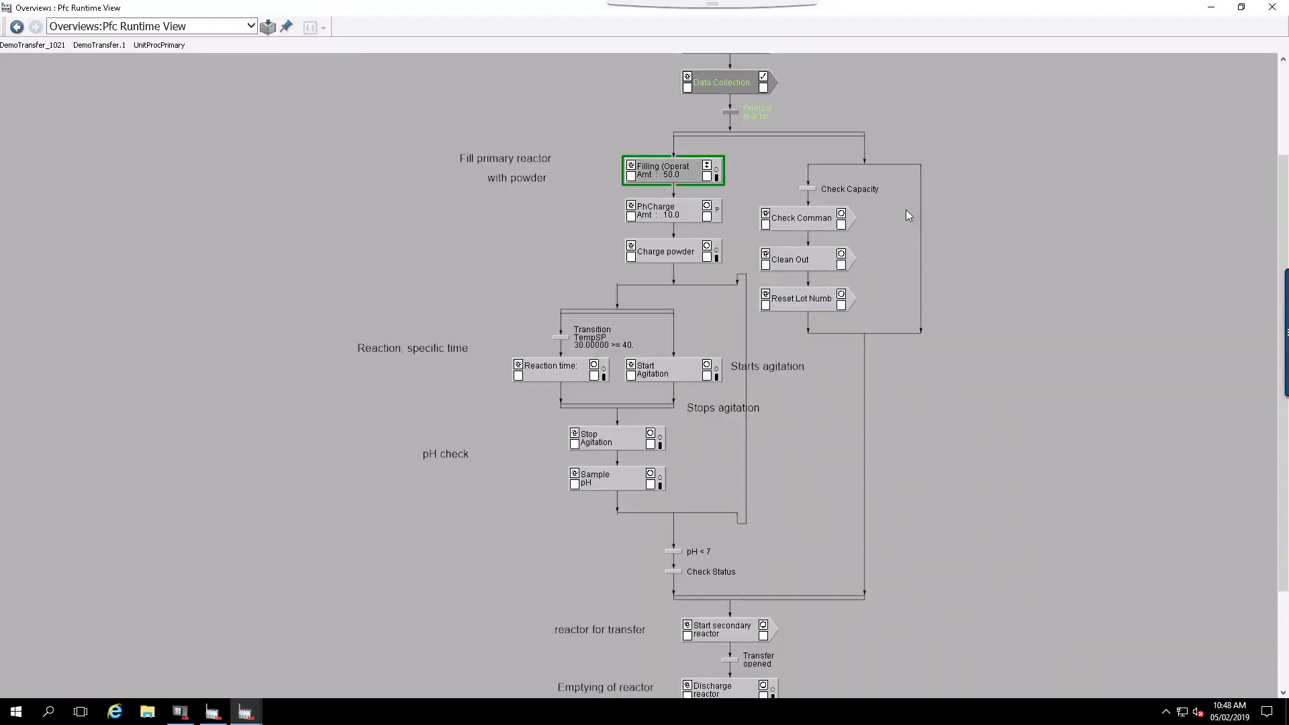
double_click(666, 169)
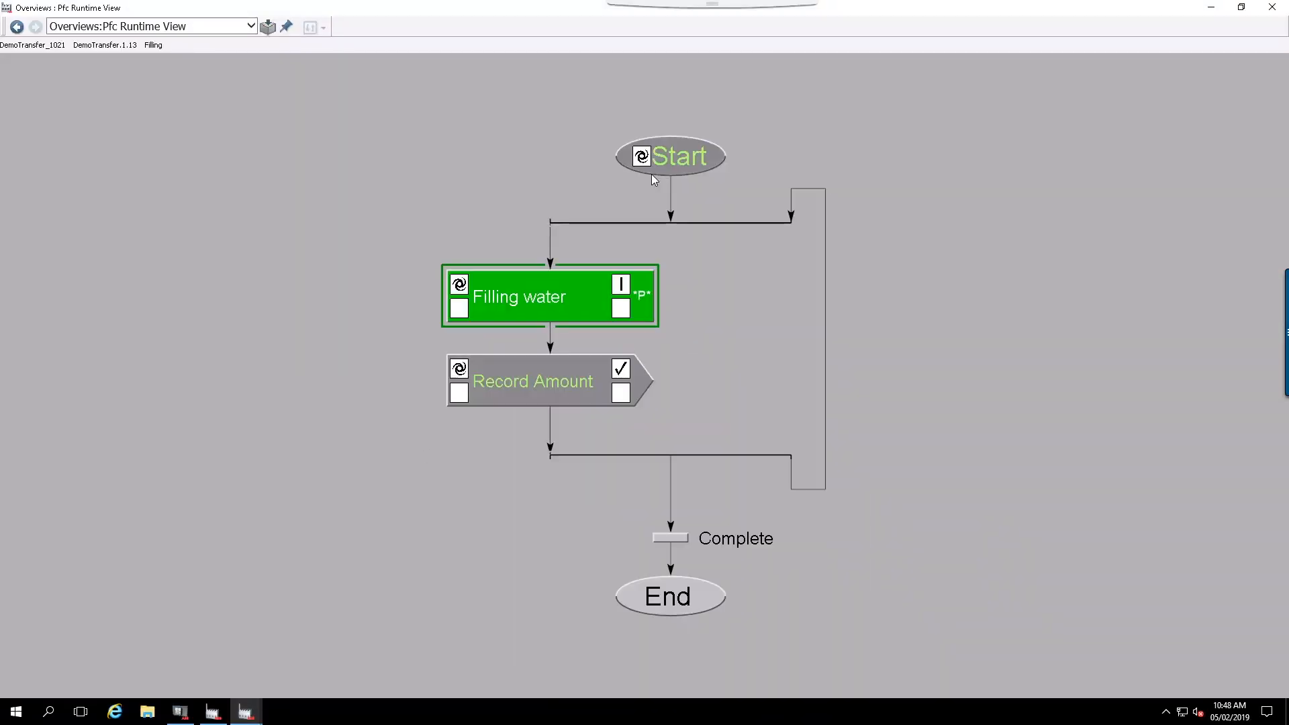
mouse_move(621, 309)
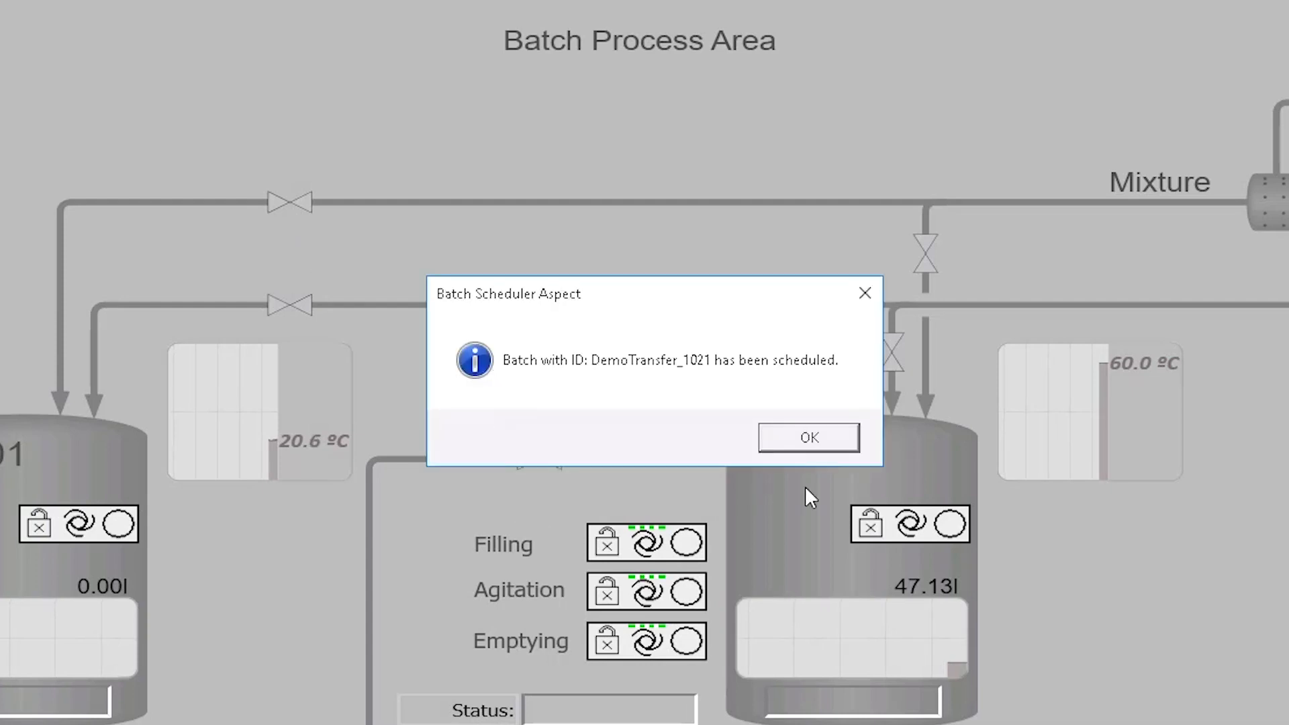
Step: Acknowledge the scheduling message and view the Filling procedure's Unit, Amount and Flow parameters
click(807, 437)
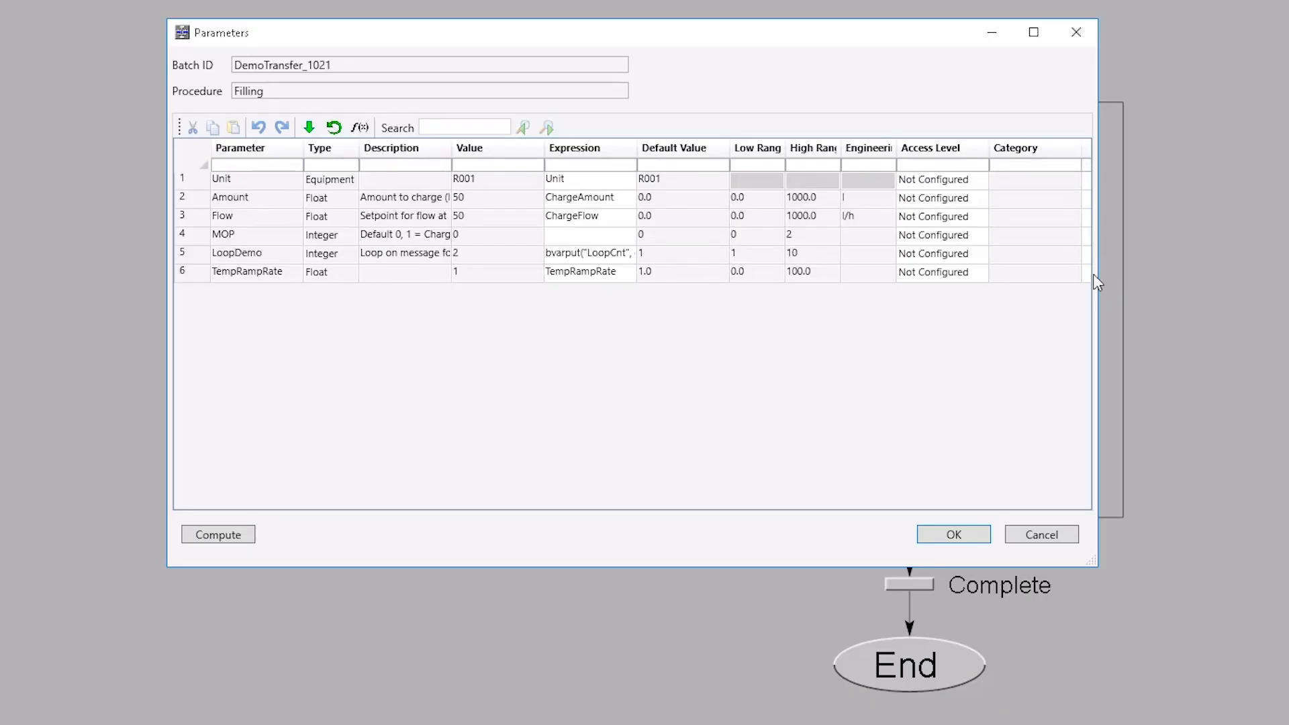
click(953, 534)
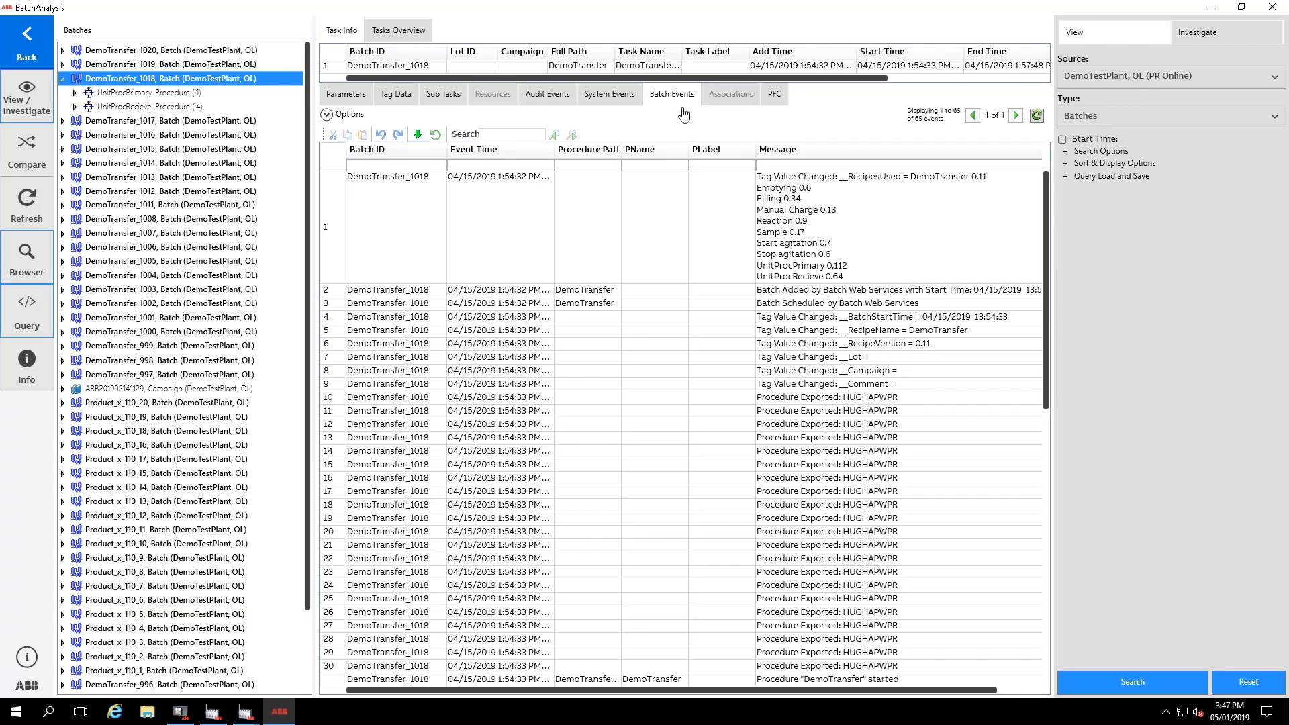
Step: Show DemoTransfer_1018's Batch Events log with timestamps and messages
click(773, 93)
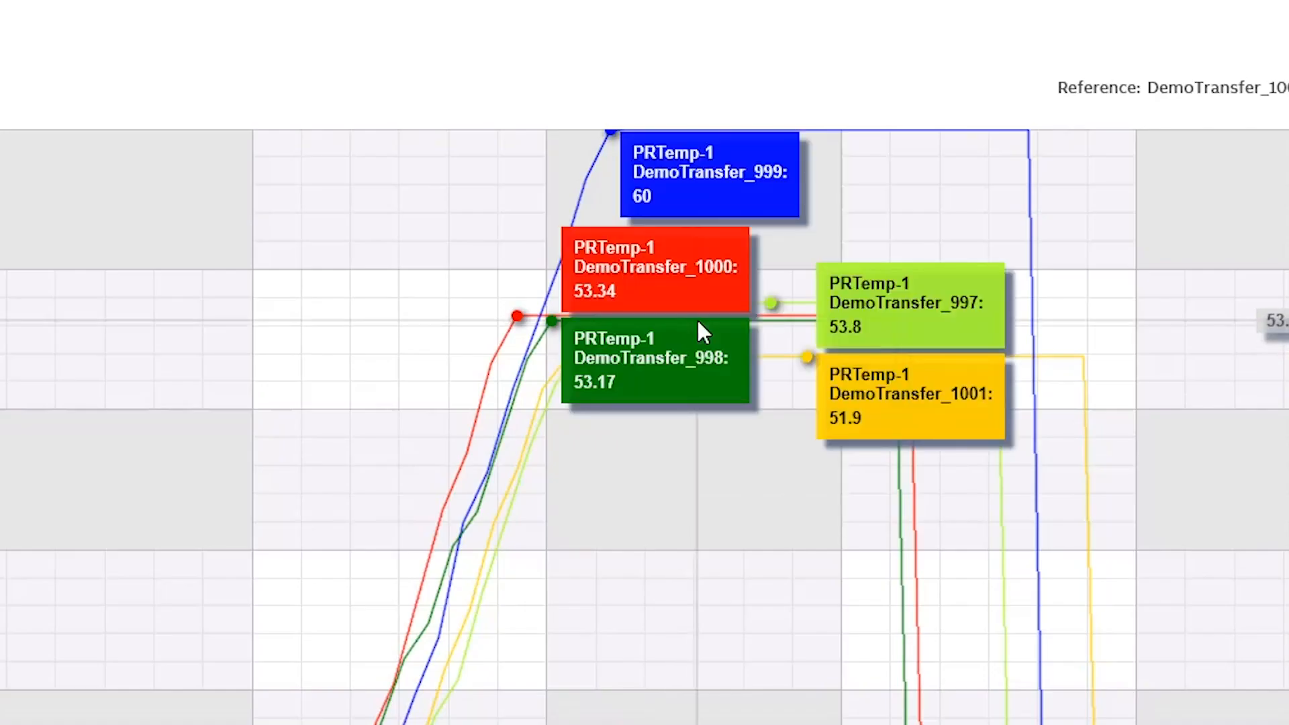
Step: Show UnitProcPrimary's PRLevel-1 and PRTemp-1 readings as a tabular association view
click(420, 145)
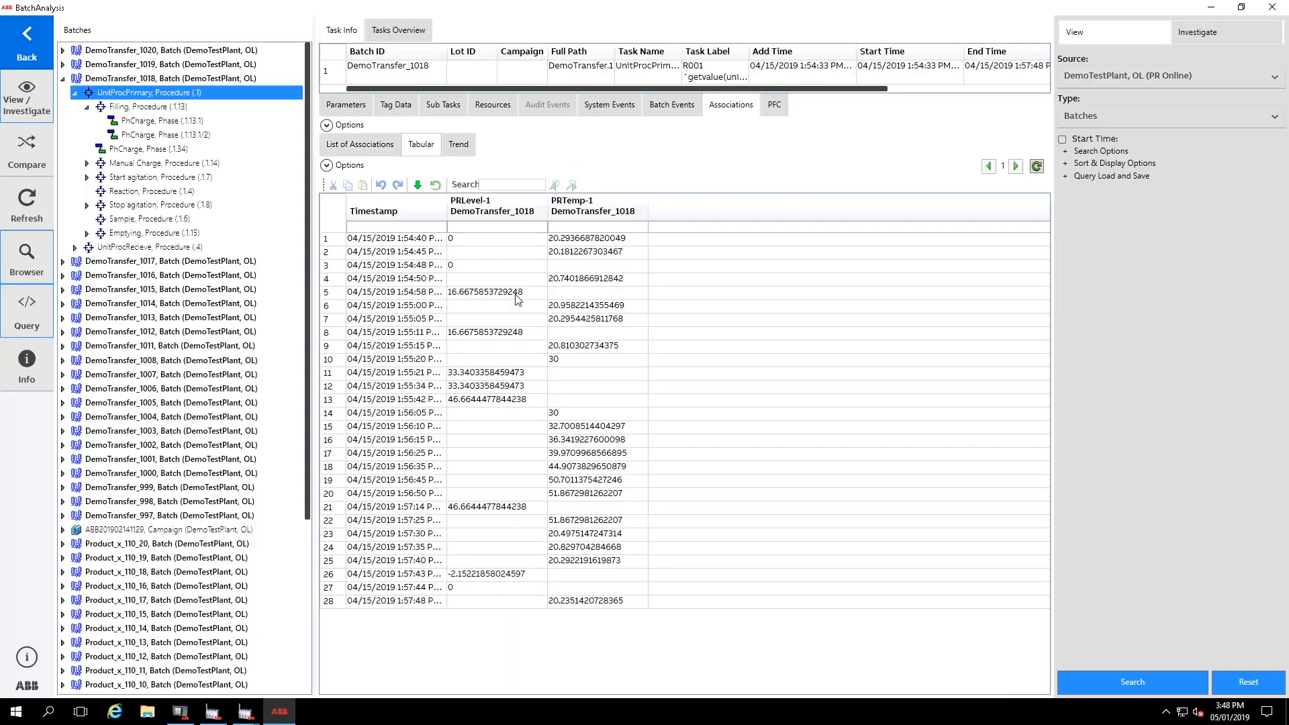
mouse_move(530, 270)
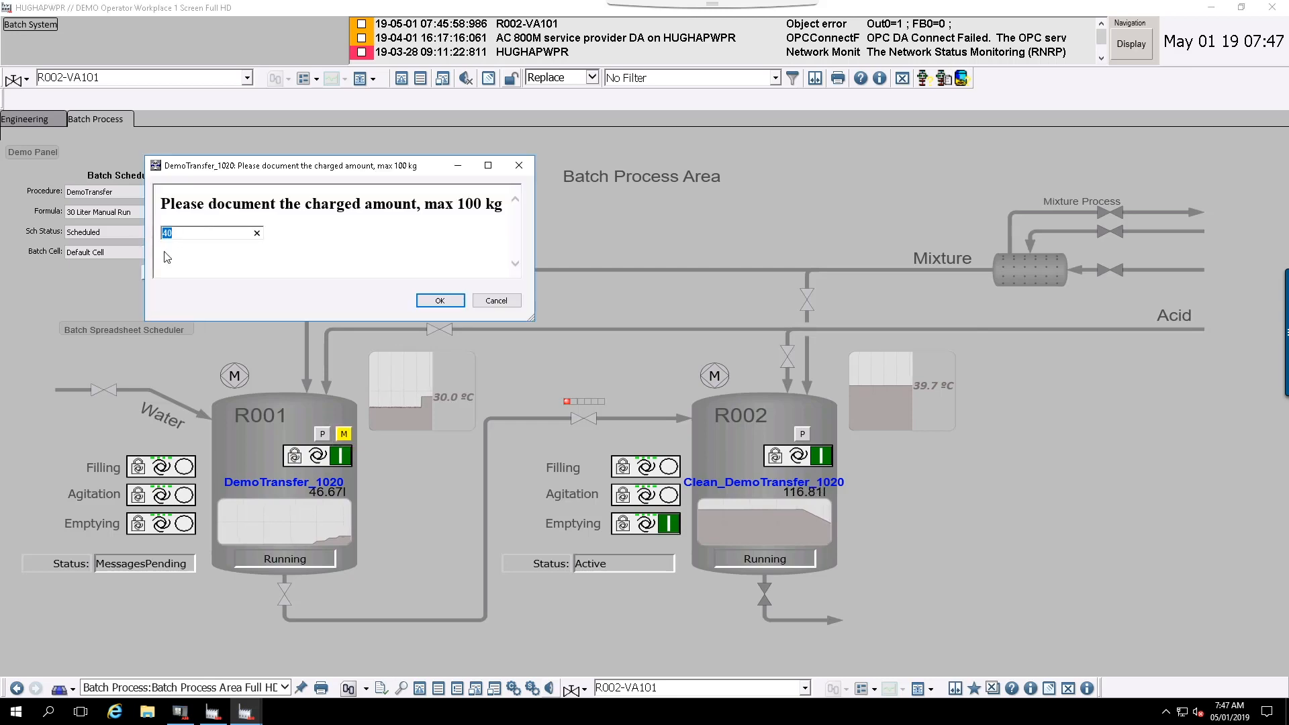
Step: Submit the charged amount of 40 and enter user ID 800xAService for approval
click(439, 299)
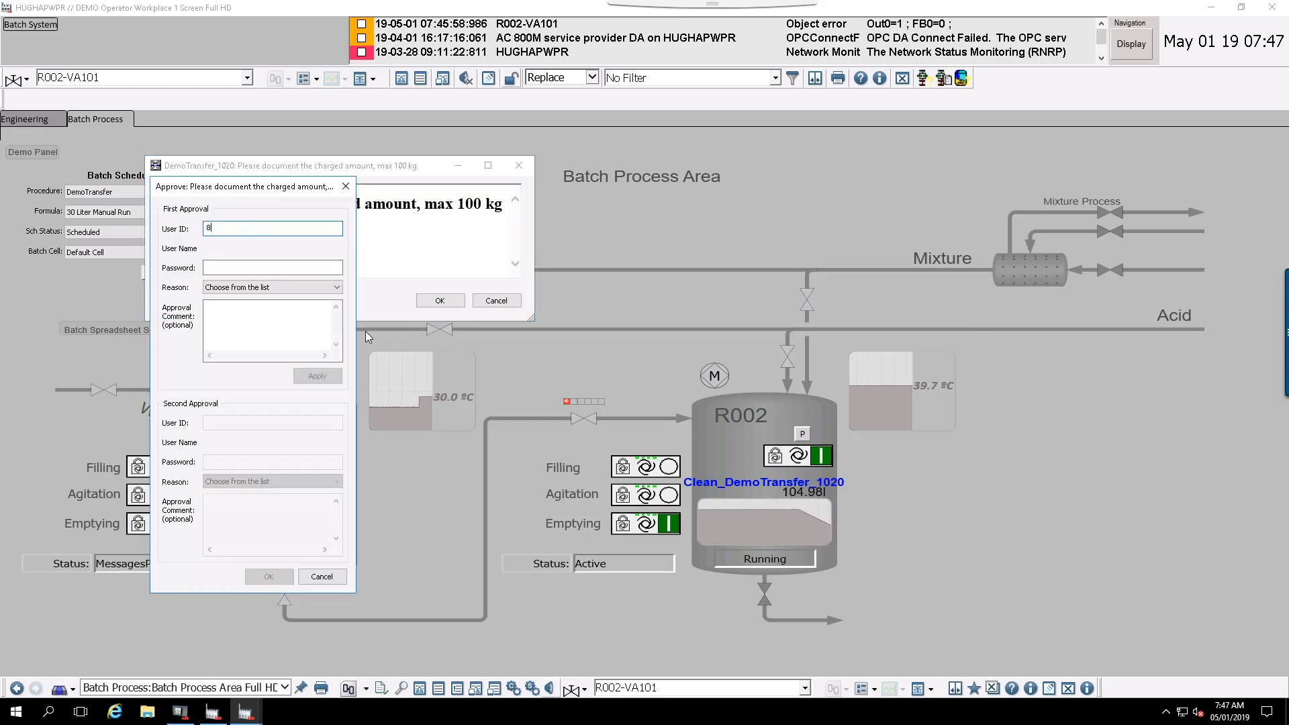
text(800xAService)
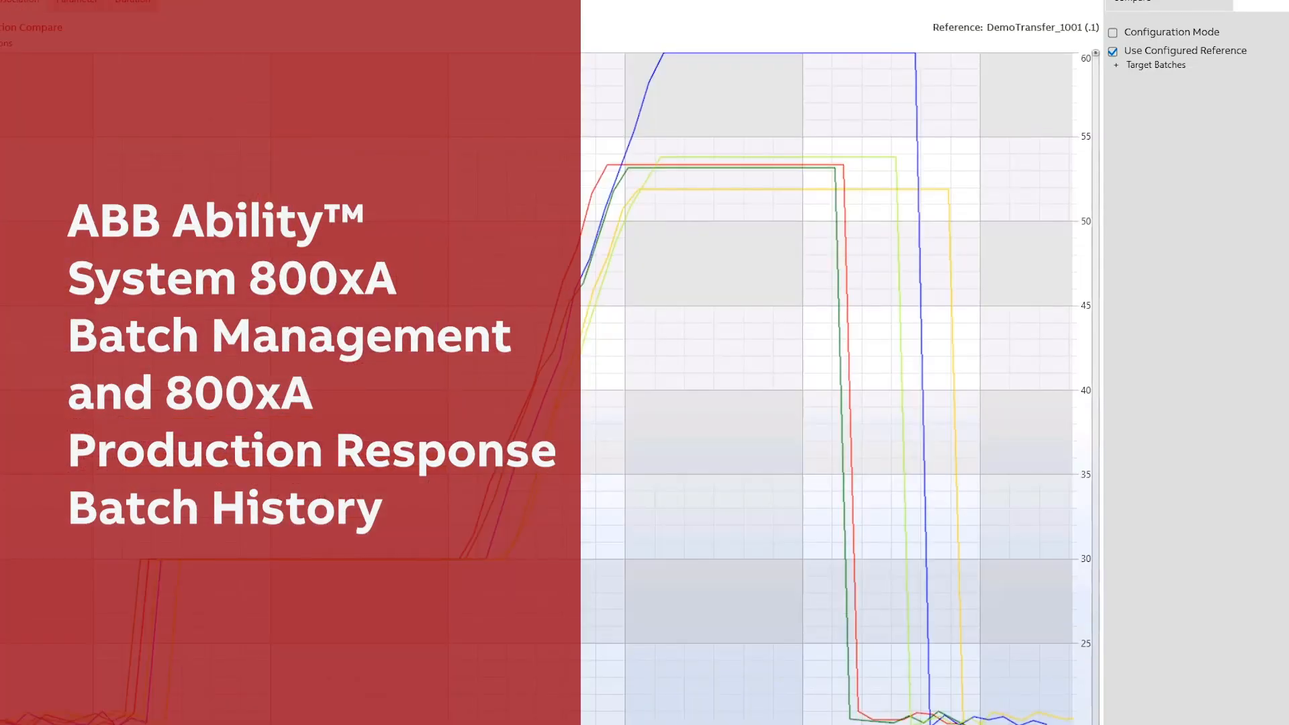
mouse_move(698, 178)
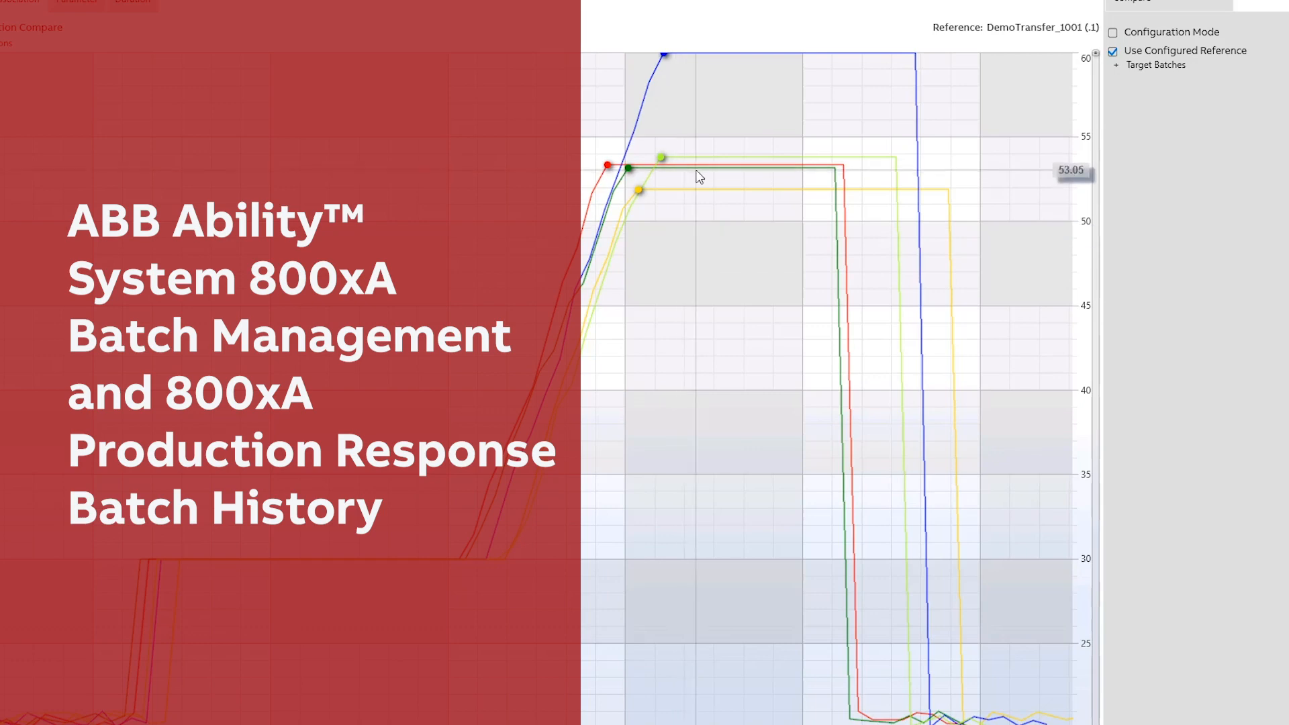